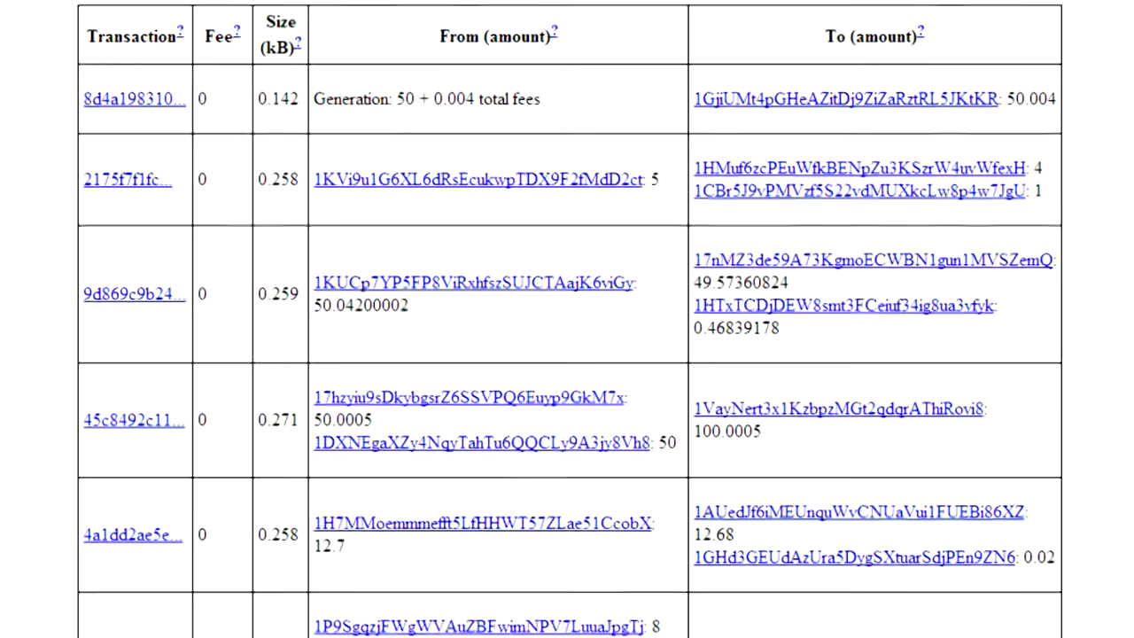
Scroll through the block's Transactions table to reach the later transactions and confirm no input is spent twice
{"action": "scroll", "scroll_direction": "down", "scroll_amount": 3}
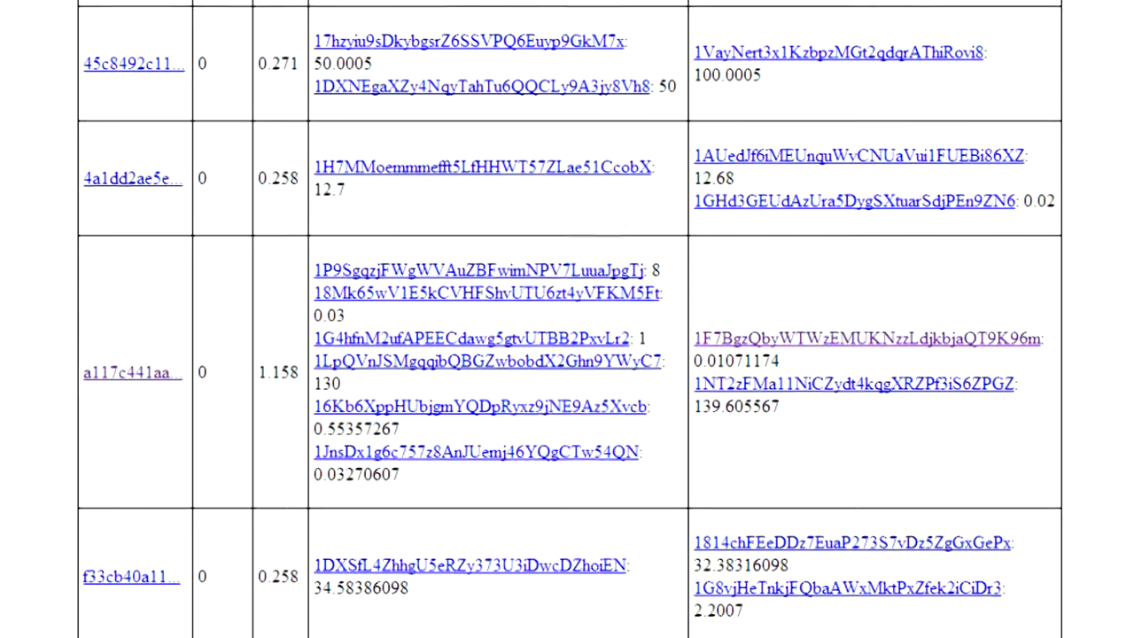
{"action": "scroll", "scroll_direction": "down", "scroll_amount": 3}
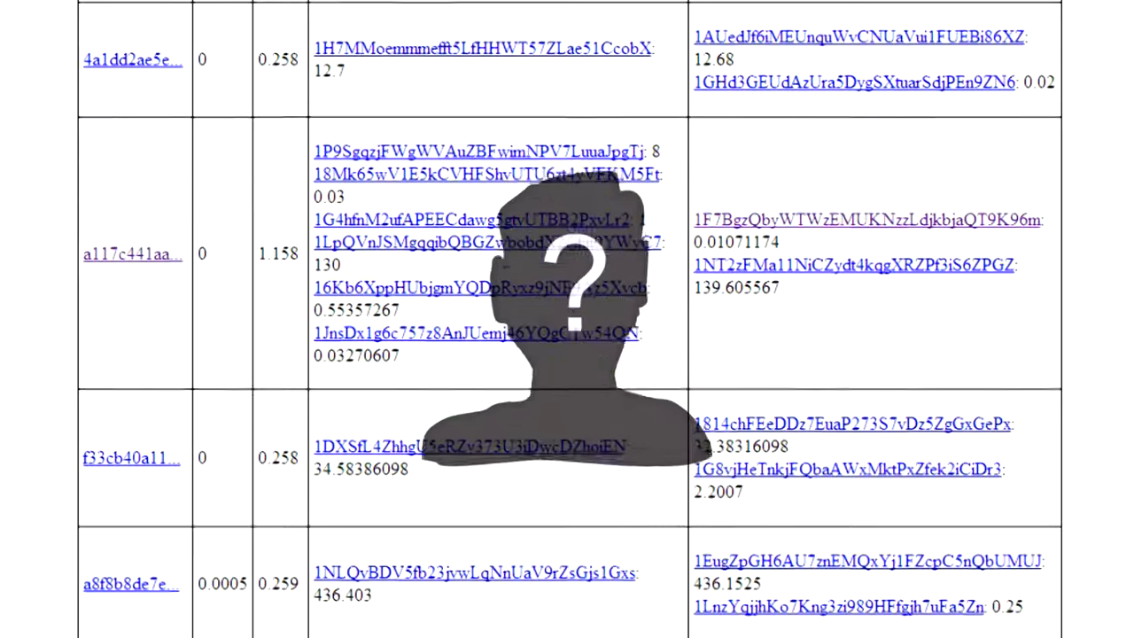
{"action": "scroll", "scroll_direction": "down", "scroll_amount": 3}
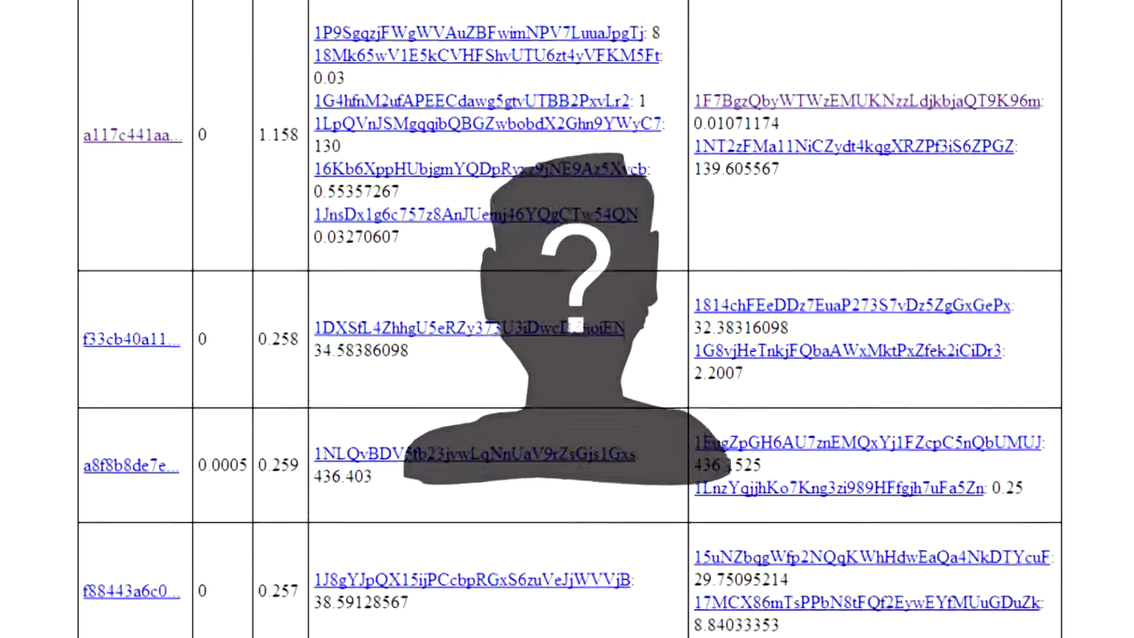
{"action": "scroll", "scroll_direction": "down", "scroll_amount": 3}
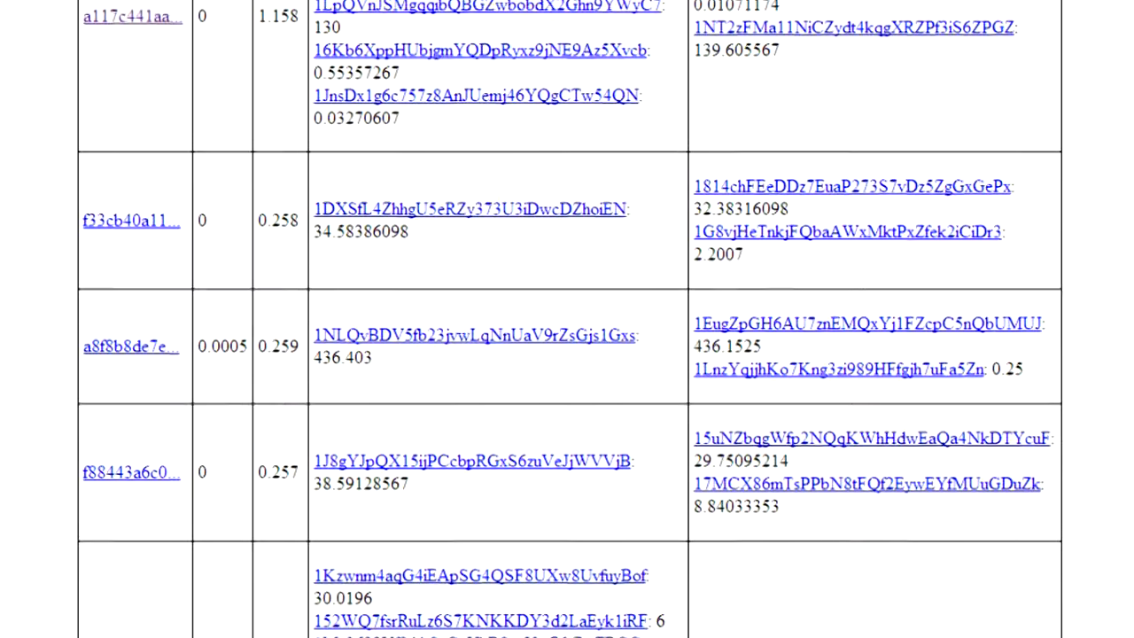
{"action": "scroll", "scroll_direction": "down", "scroll_amount": 3}
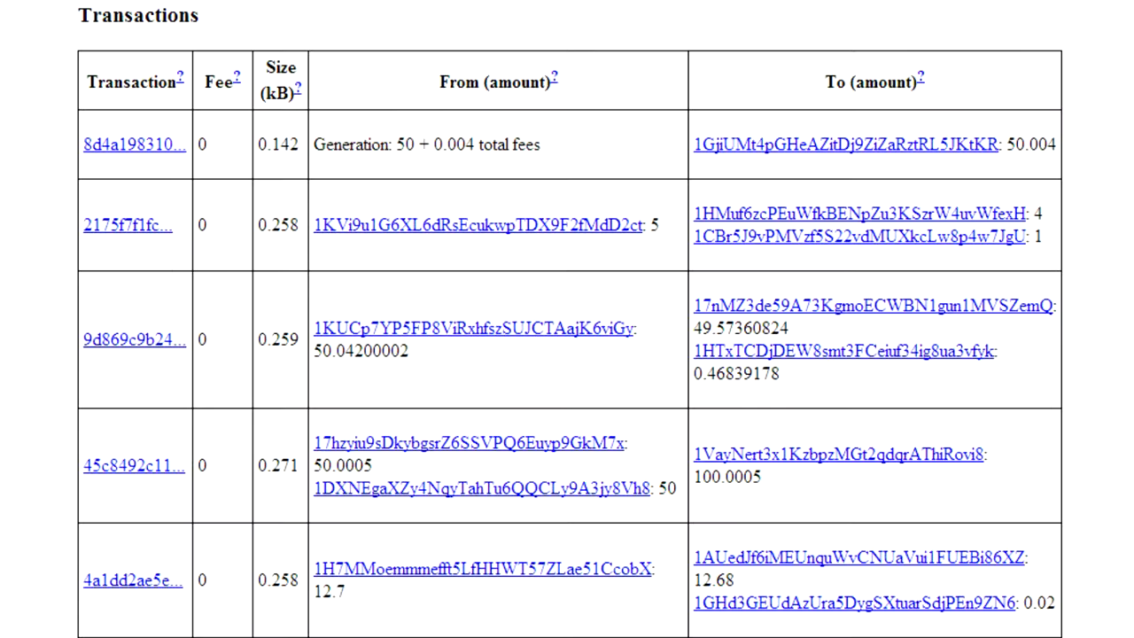
{"action": "scroll", "scroll_direction": "down", "scroll_amount": 3}
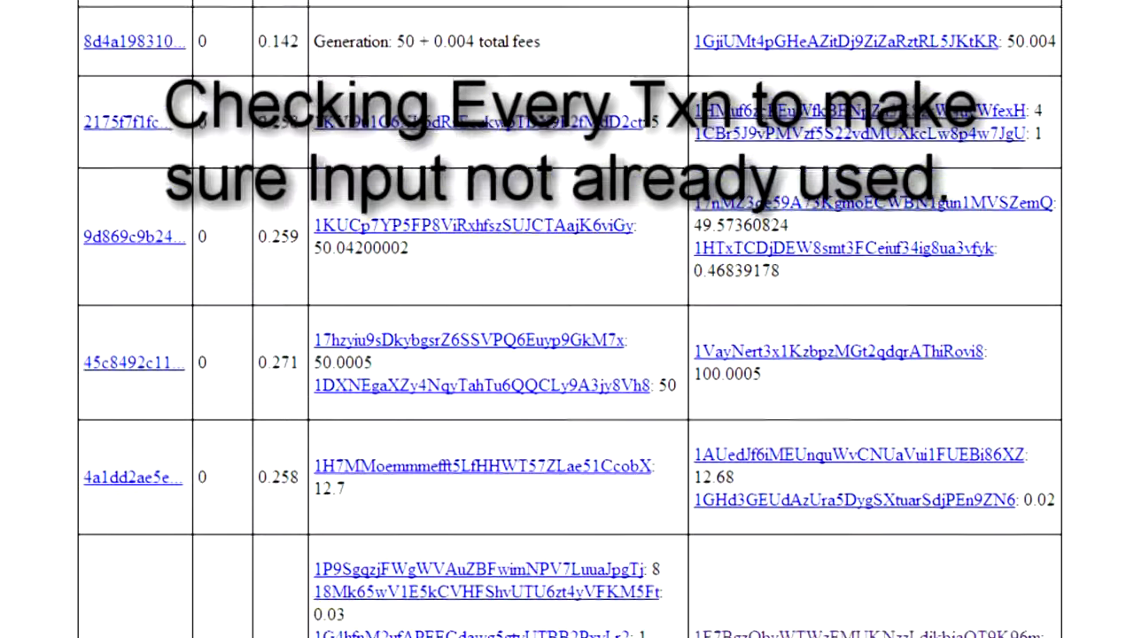
{"action": "scroll", "scroll_direction": "down", "scroll_amount": 3}
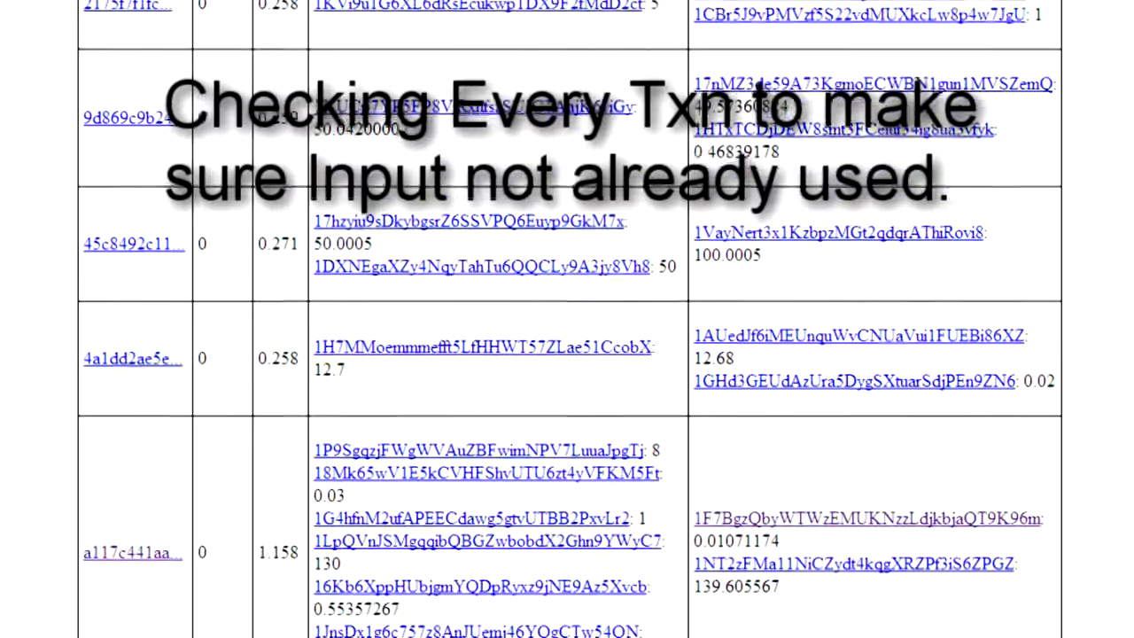
{"action": "scroll", "scroll_direction": "down", "scroll_amount": 3}
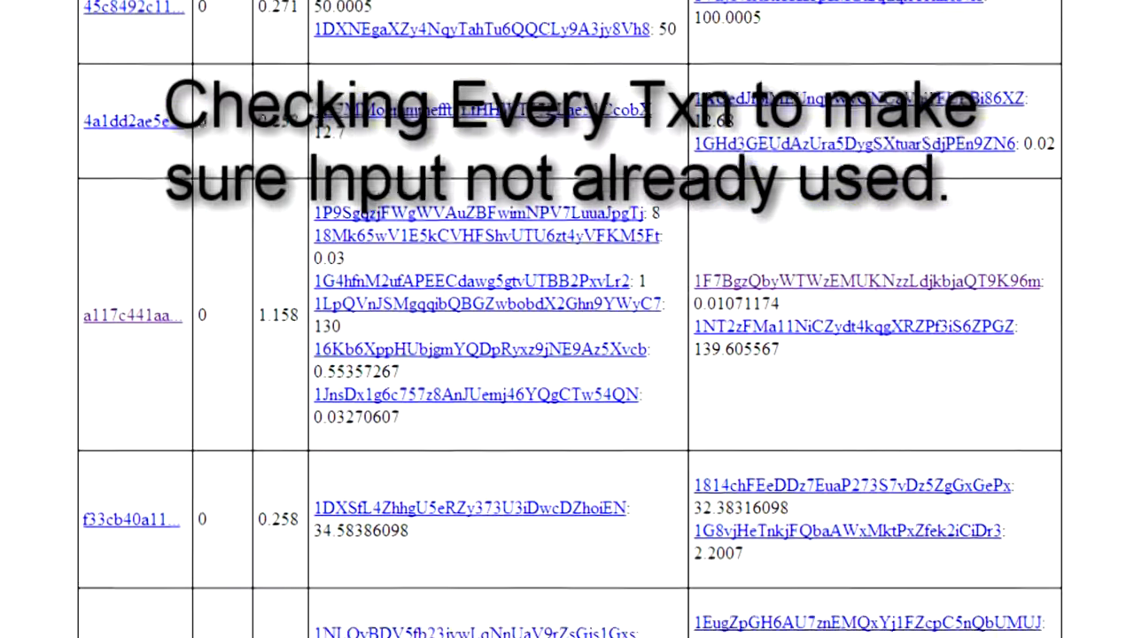
{"action": "scroll", "scroll_direction": "down", "scroll_amount": 3}
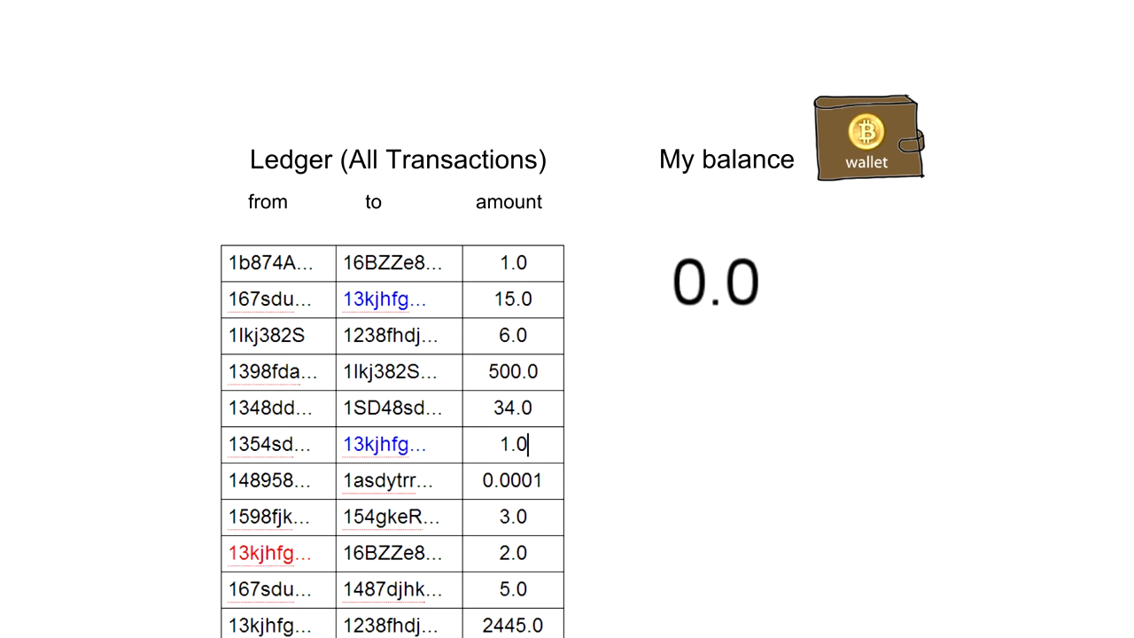
Advance to the slide showing the all-transactions ledger beside a wallet balance of 0.0
{"action": "scroll", "scroll_direction": "down", "scroll_amount": 3}
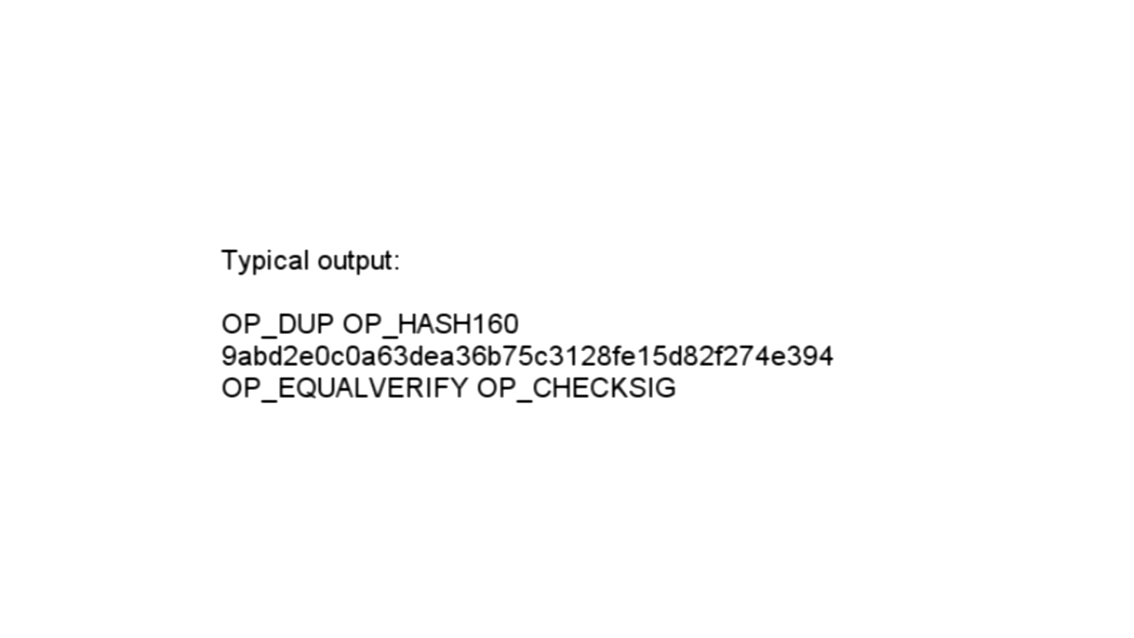
Advance to the Typical output slide: OP_DUP OP_HASH160, a hash, OP_EQUALVERIFY OP_CHECKSIG
{"action": "key", "text": "Right"}
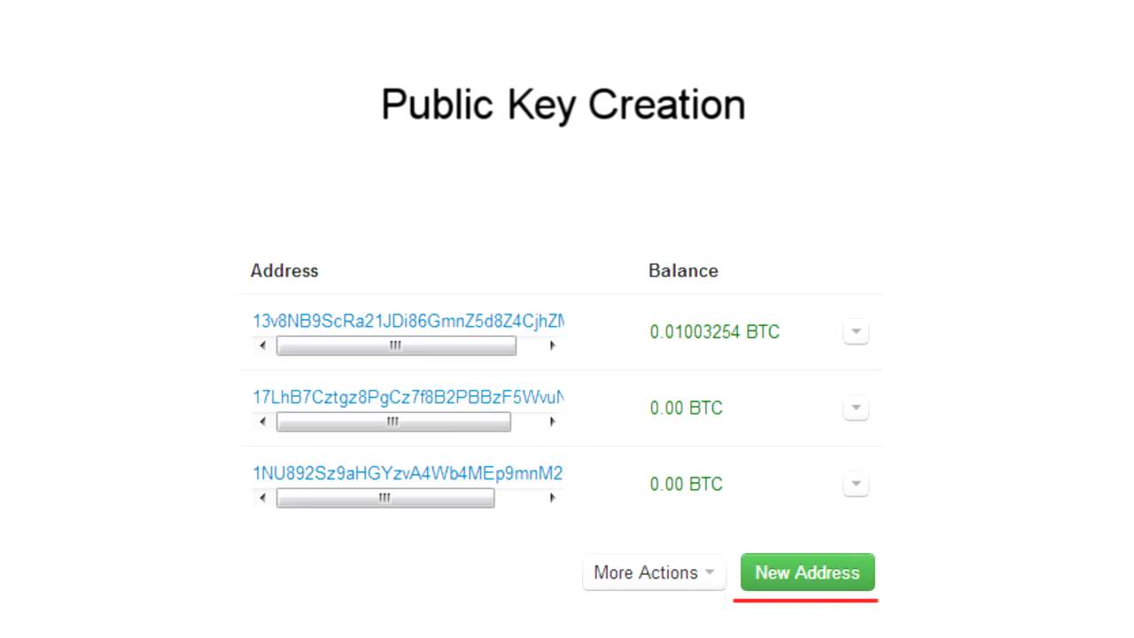
Request a New Address on the wallet page of the Public Key Creation slide
{"action": "left_click", "coordinate": [806, 570]}
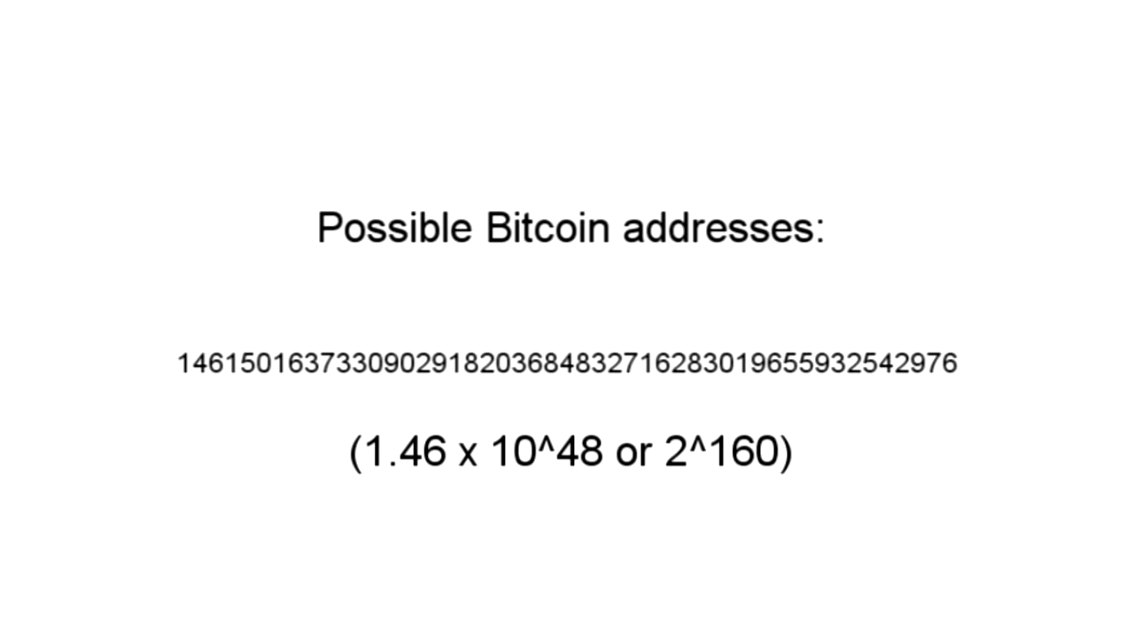